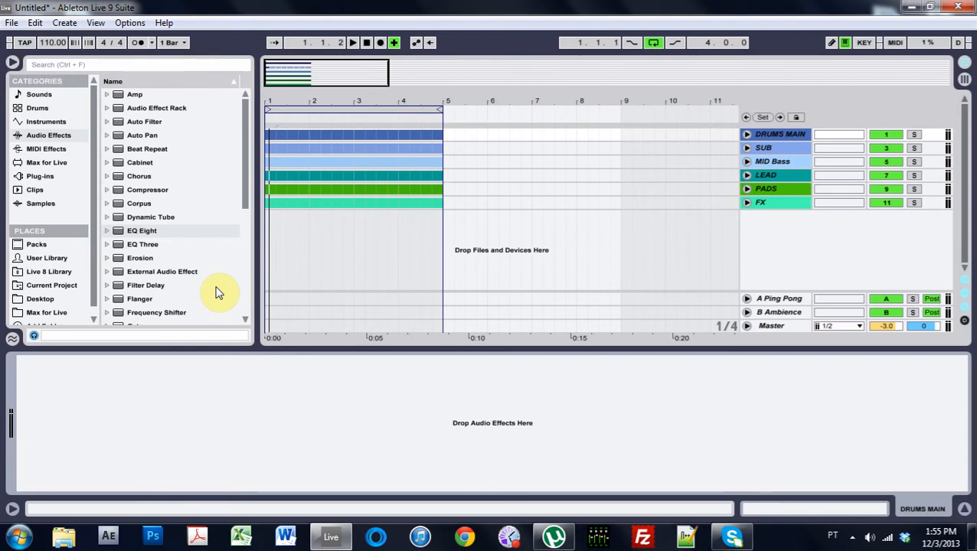
Step: Open Preferences to view the File/Folder settings, then close the Preferences window
{"action": "left_click", "coordinate": [520, 185]}
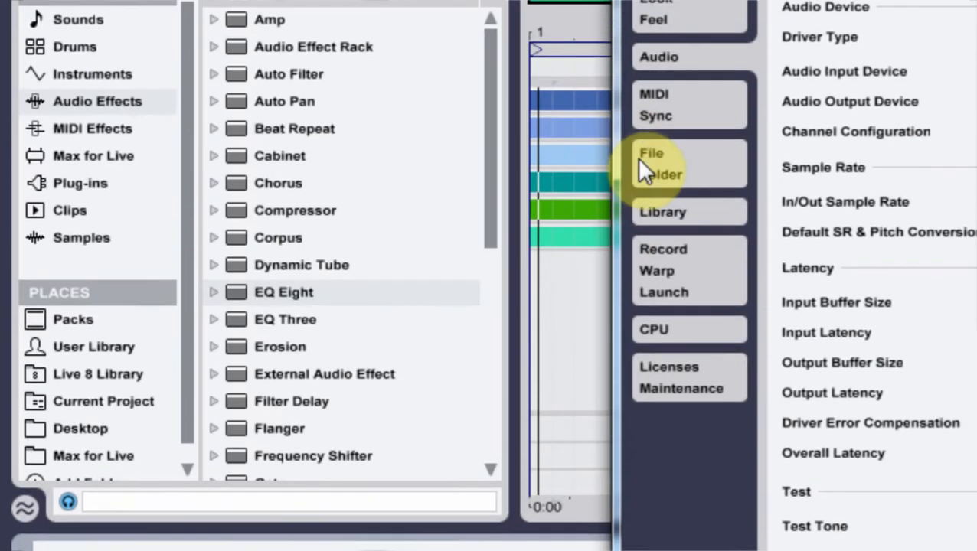
{"action": "left_click", "coordinate": [652, 163]}
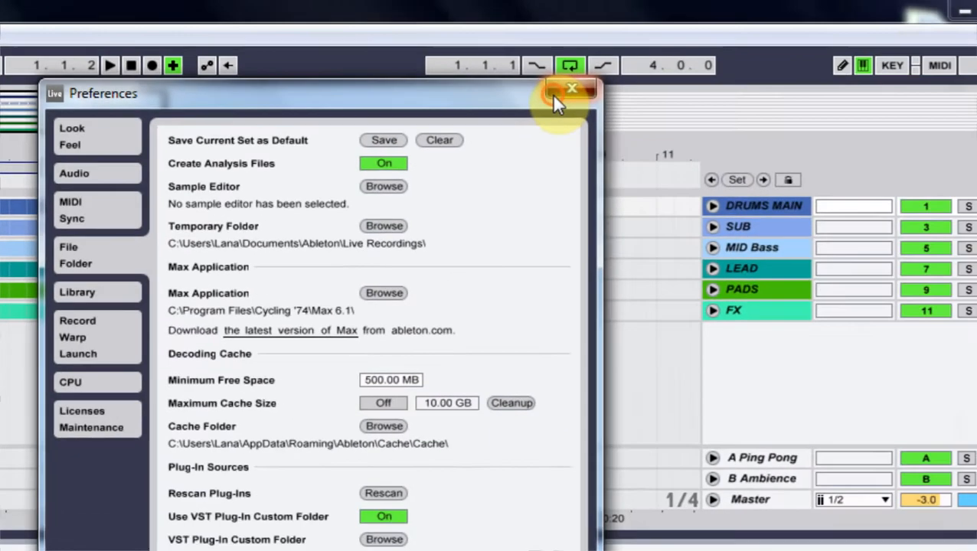
{"action": "left_click", "coordinate": [571, 88]}
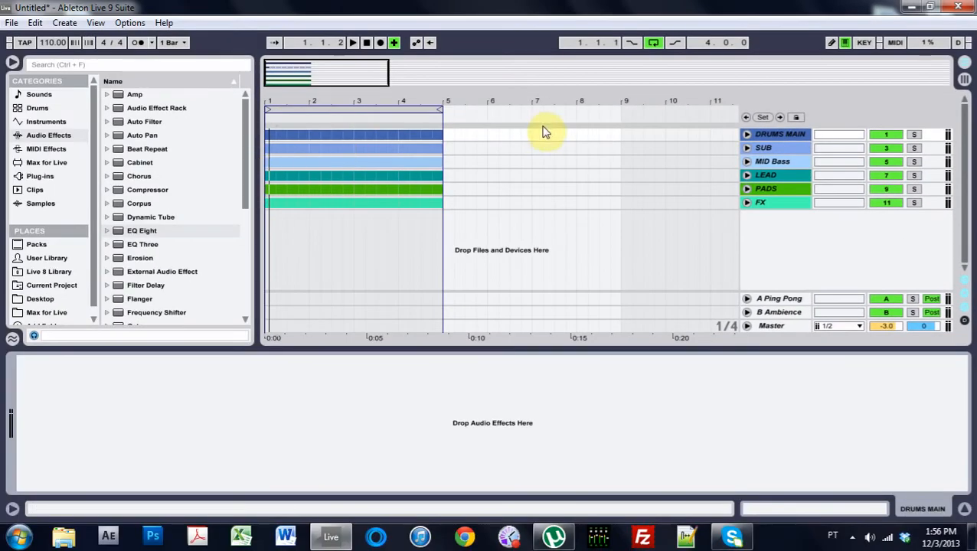
{"action": "mouse_move", "coordinate": [550, 130]}
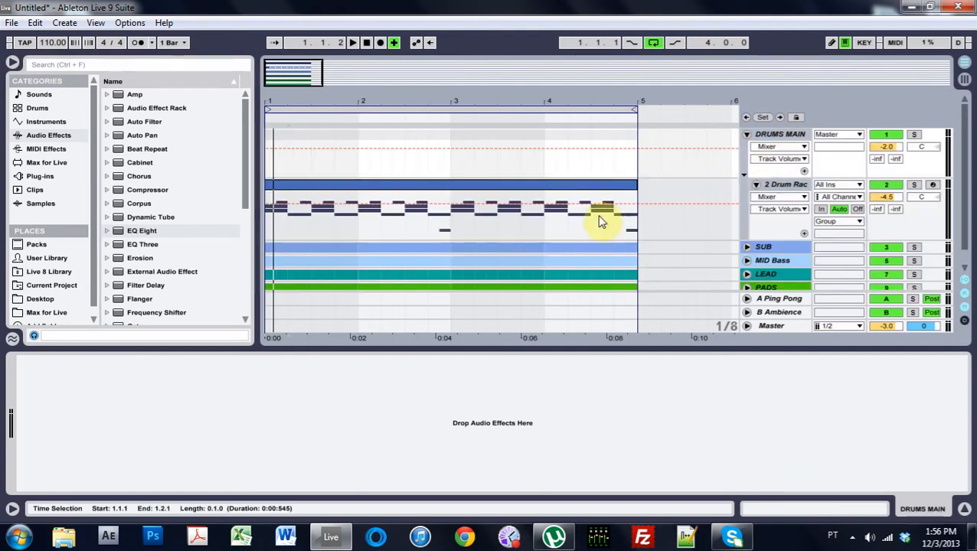
{"action": "mouse_move", "coordinate": [452, 206]}
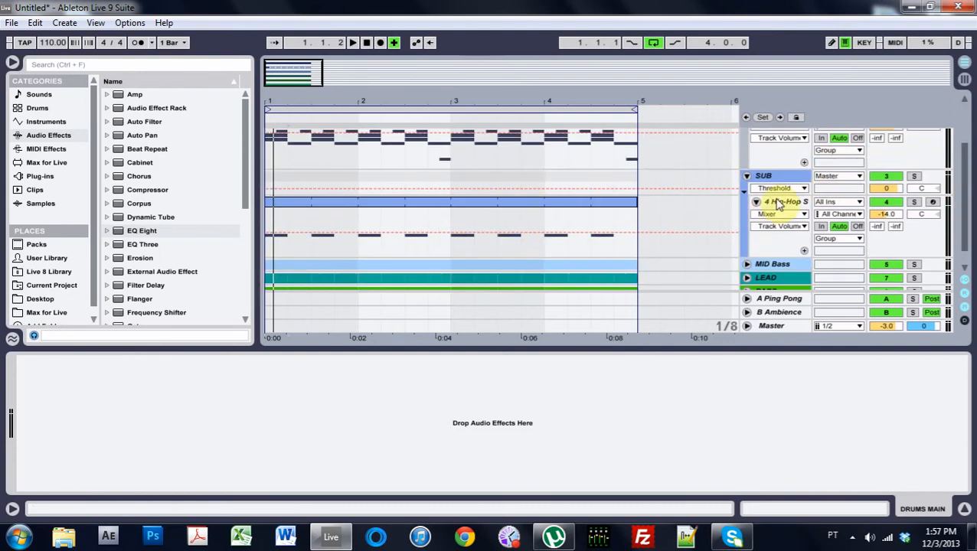
Step: Show the SUB group's Compressor, sidechained from 2-Drum Rack, in Device View
{"action": "left_click", "coordinate": [779, 201]}
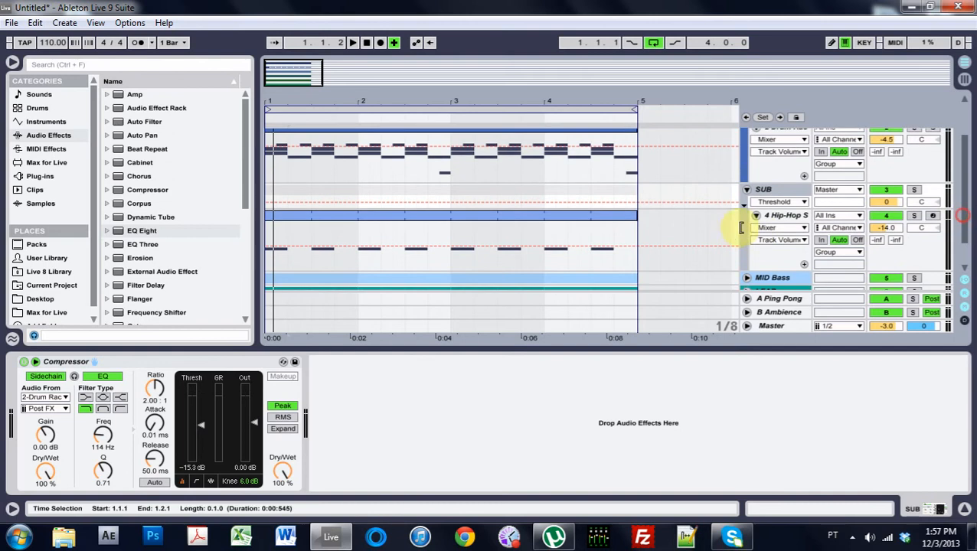
Step: Fold the SUB group track closed
{"action": "left_click", "coordinate": [785, 215]}
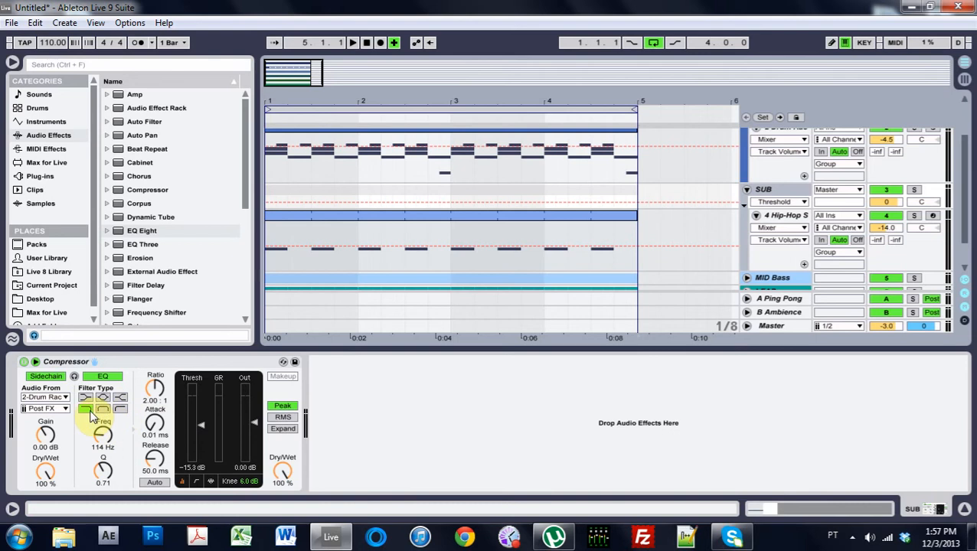
{"action": "mouse_move", "coordinate": [205, 424]}
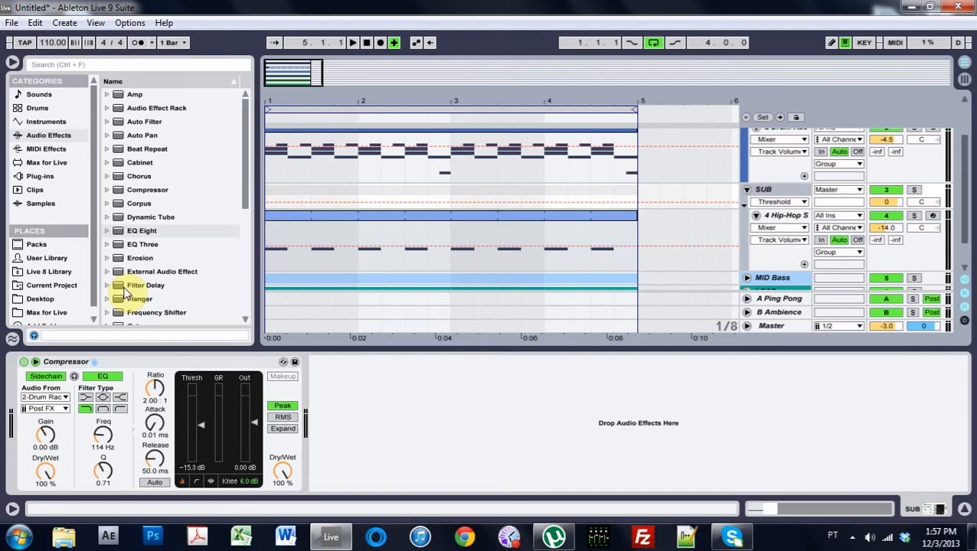
{"action": "mouse_move", "coordinate": [128, 295]}
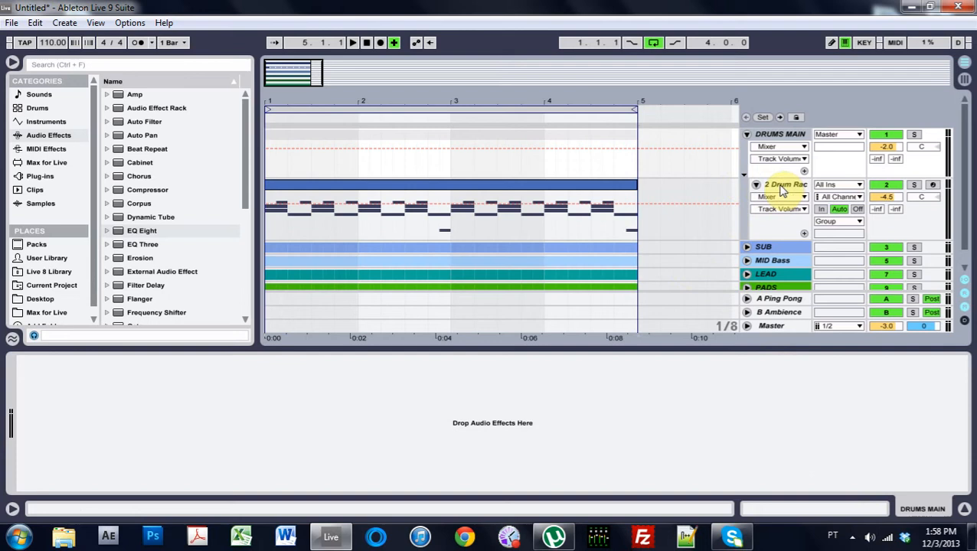
Step: Show the 2 Drum Rack track's device chain, including an EQ Eight cutting lows near 800 Hz
{"action": "left_click", "coordinate": [755, 185]}
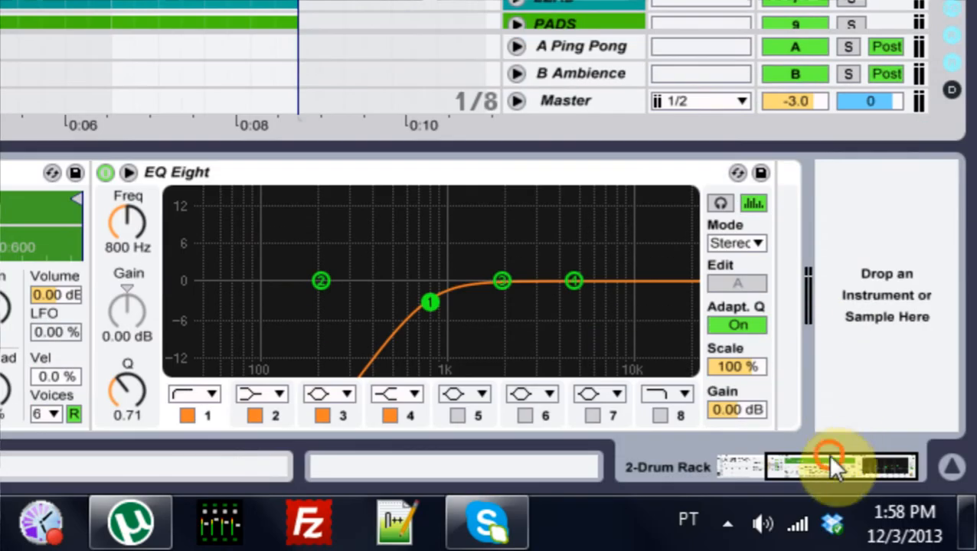
Step: Bring the Drum Rack's five pads and chains, with kick, snare and hi-hat, into view
{"action": "left_click", "coordinate": [840, 466]}
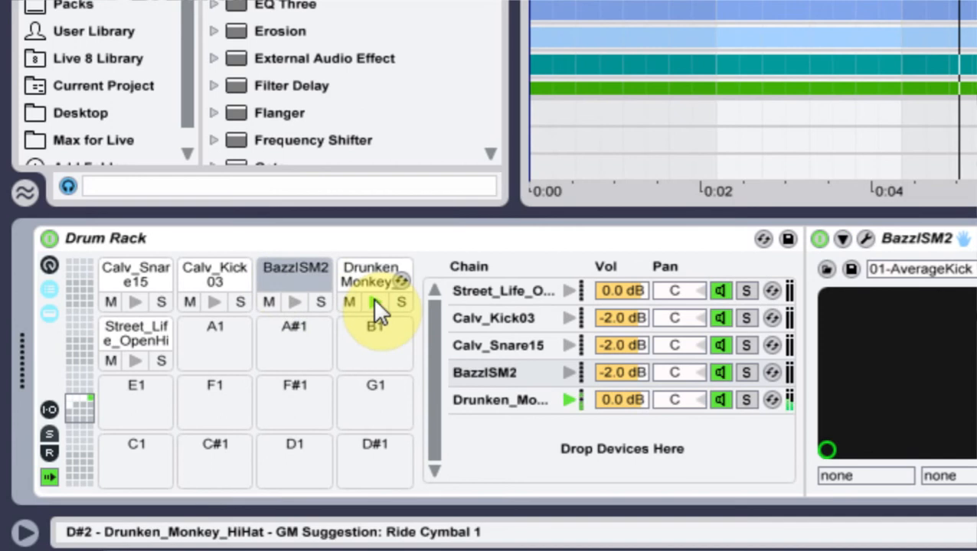
Step: Audition the Drunken Monkey hi-hat pad and fold the Drum Rack track closed
{"action": "left_click", "coordinate": [135, 360]}
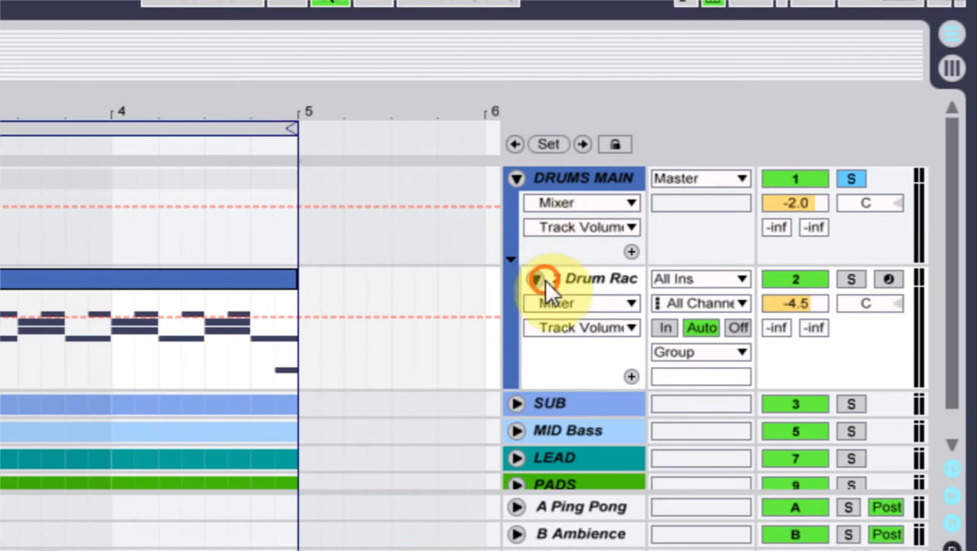
{"action": "left_click", "coordinate": [536, 280]}
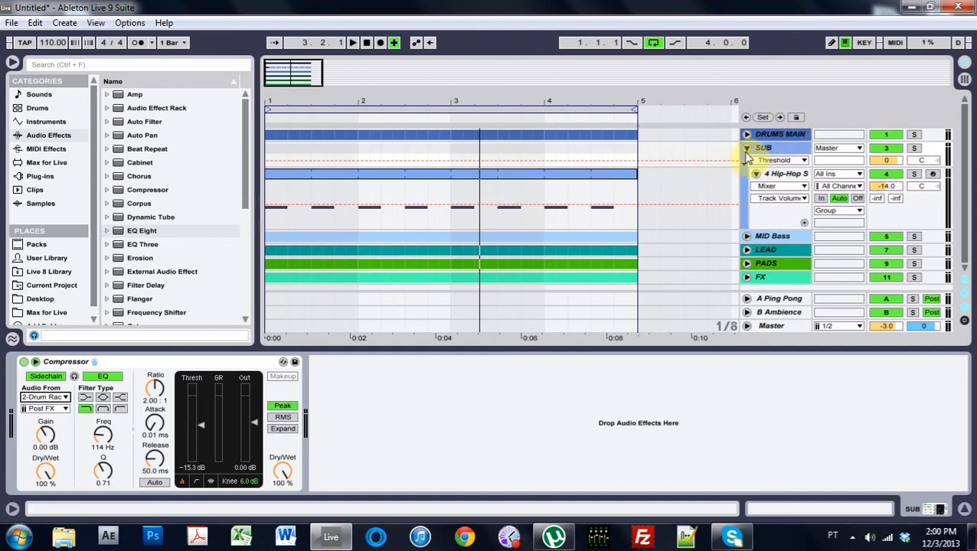
{"action": "left_click", "coordinate": [746, 148]}
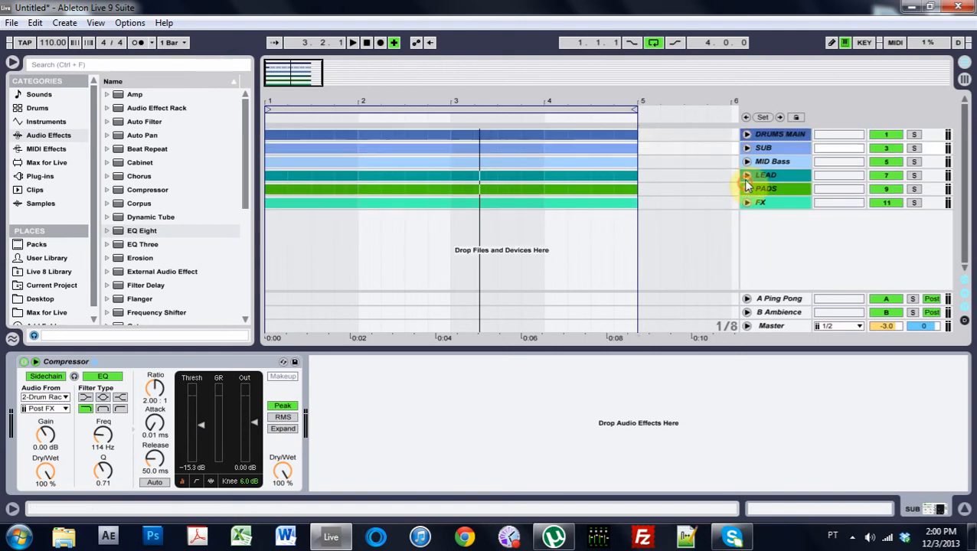
{"action": "left_click", "coordinate": [746, 188]}
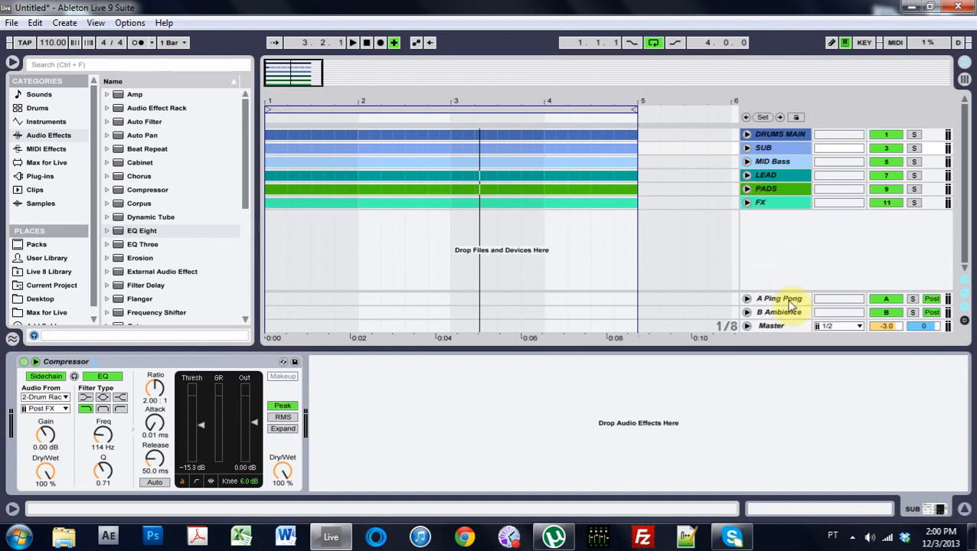
Step: Raise the A Ping Pong return's delay Dry/Wet to 84%, then show the B Ambience reverb
{"action": "left_click", "coordinate": [778, 298]}
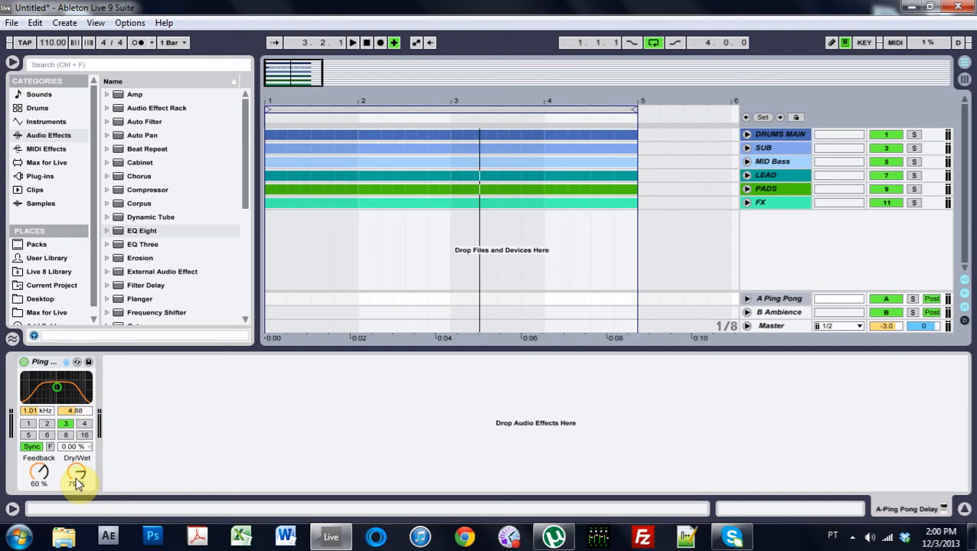
{"action": "left_click_drag", "start_coordinate": [77, 473], "coordinate": [81, 465]}
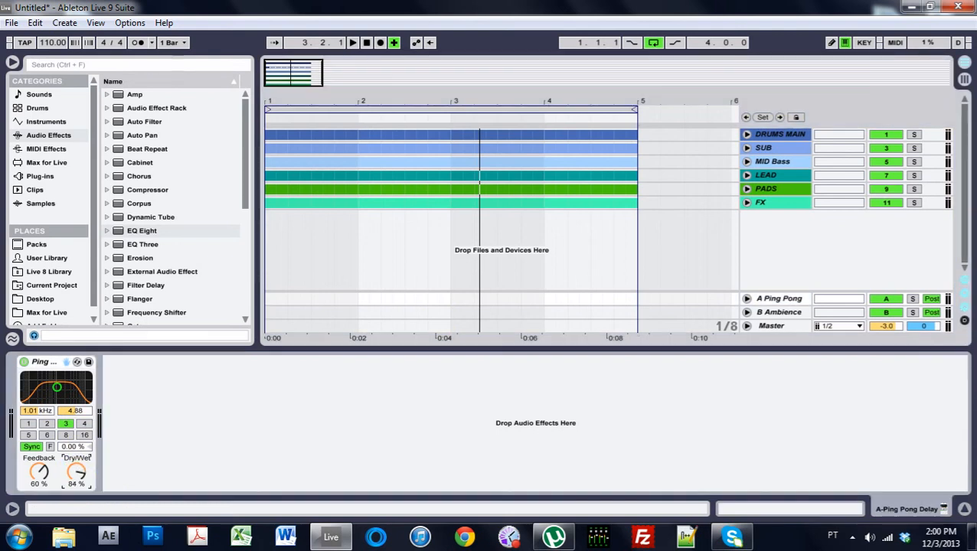
{"action": "left_click", "coordinate": [778, 311]}
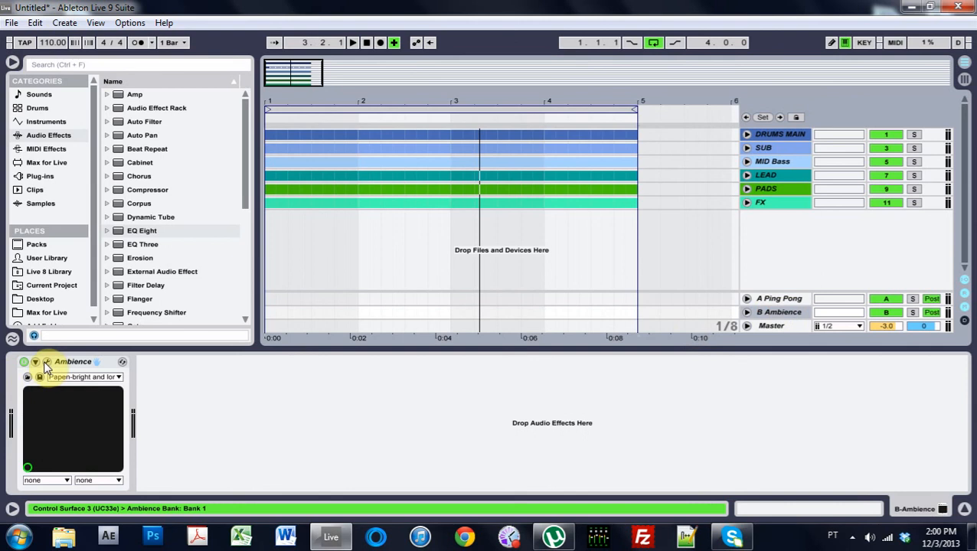
{"action": "left_click", "coordinate": [46, 362]}
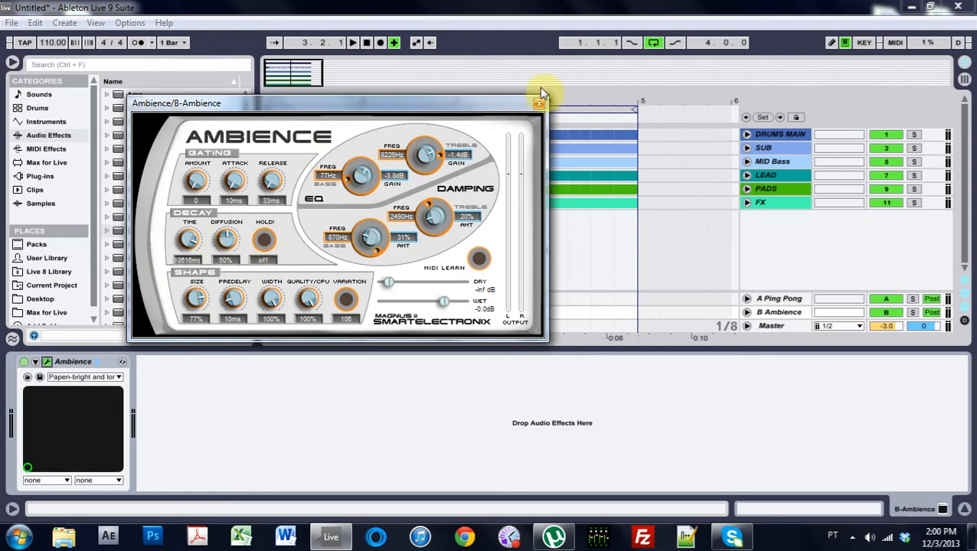
{"action": "left_click", "coordinate": [539, 101]}
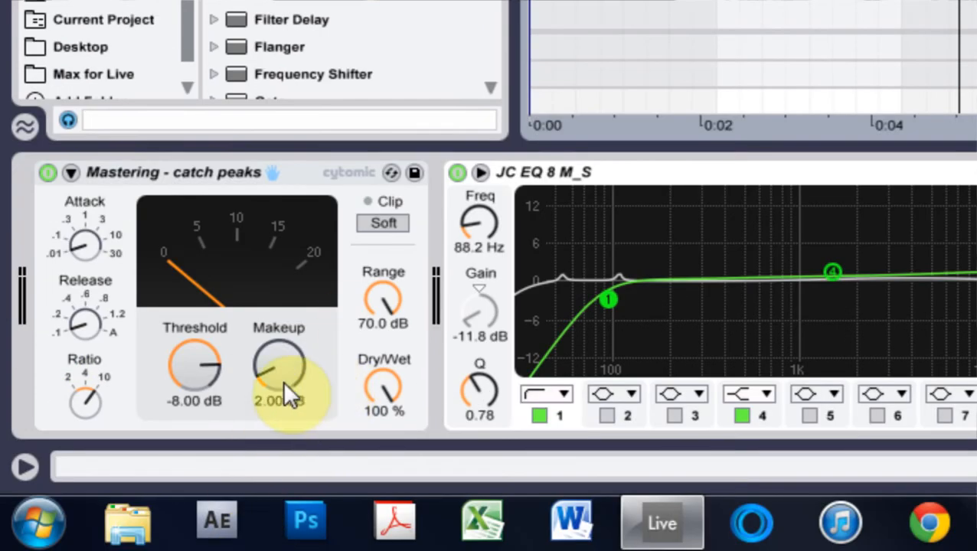
{"action": "mouse_move", "coordinate": [322, 386]}
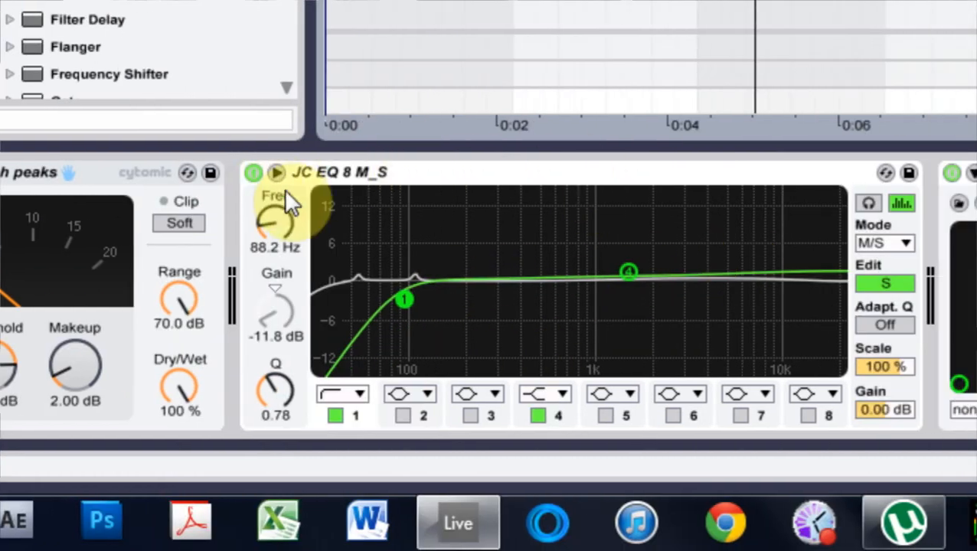
{"action": "mouse_move", "coordinate": [582, 279]}
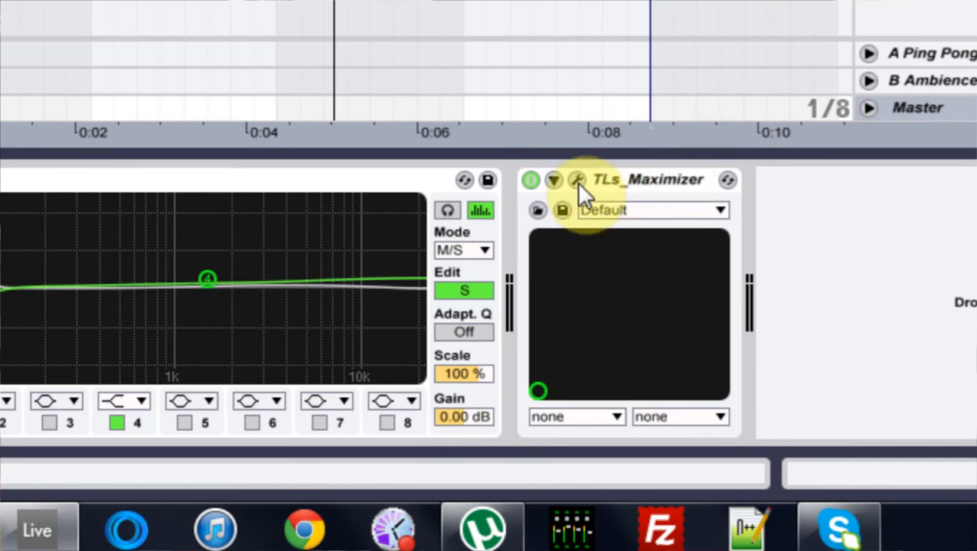
Step: Open the TLs_Maximizer's settings window and close it again
{"action": "left_click", "coordinate": [578, 180]}
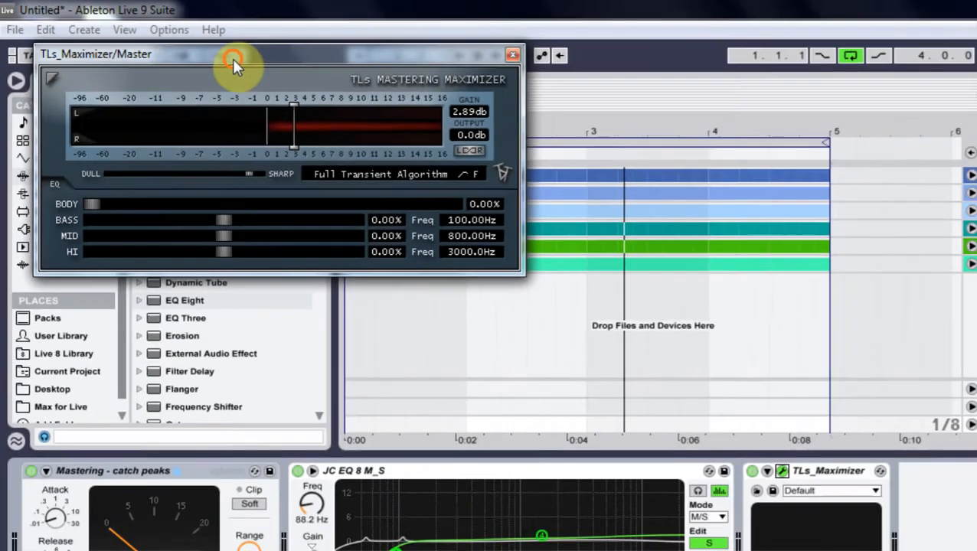
{"action": "left_click", "coordinate": [512, 54]}
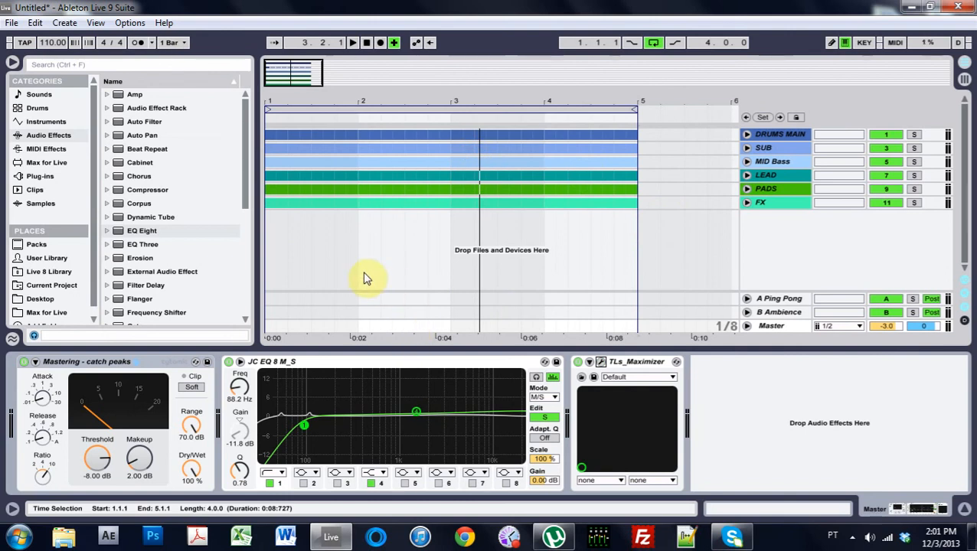
{"action": "mouse_move", "coordinate": [197, 280]}
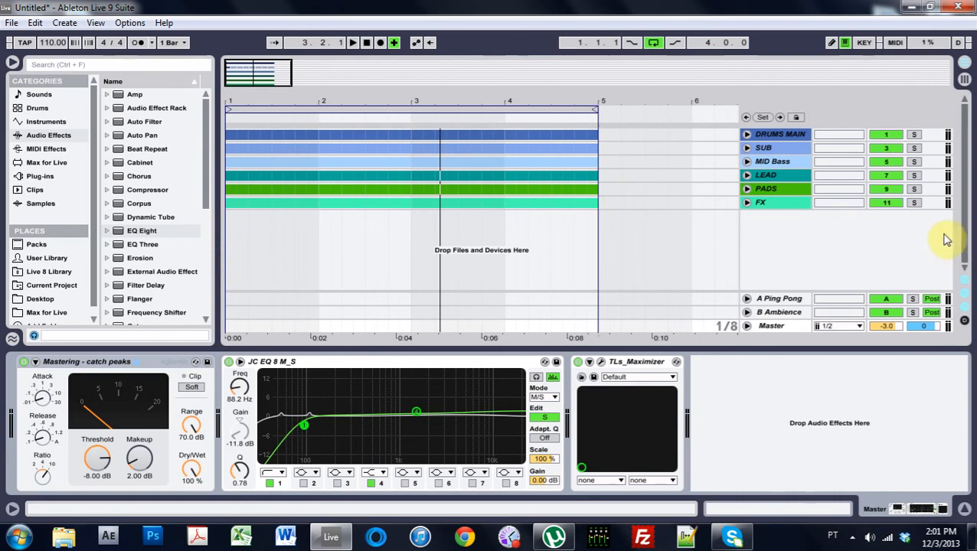
{"action": "mouse_move", "coordinate": [848, 242]}
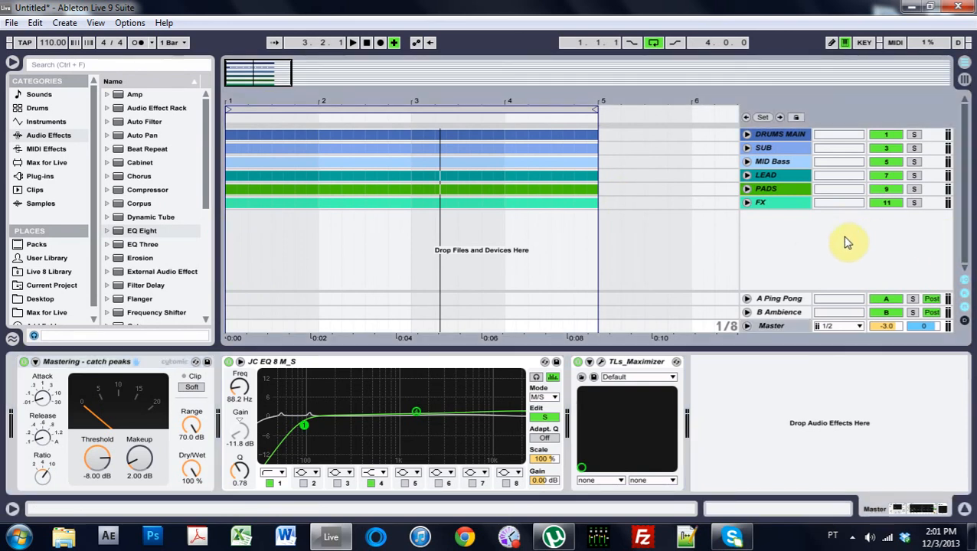